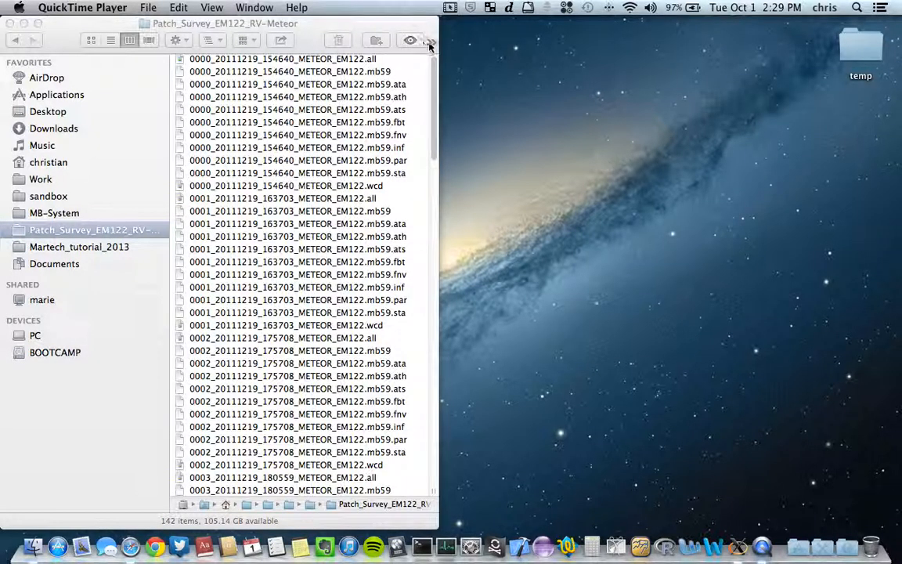
- Open a terminal at Patch_Survey_EM122_RV-Meteor via Go2Shell and run mbedit
left_click(430, 40)
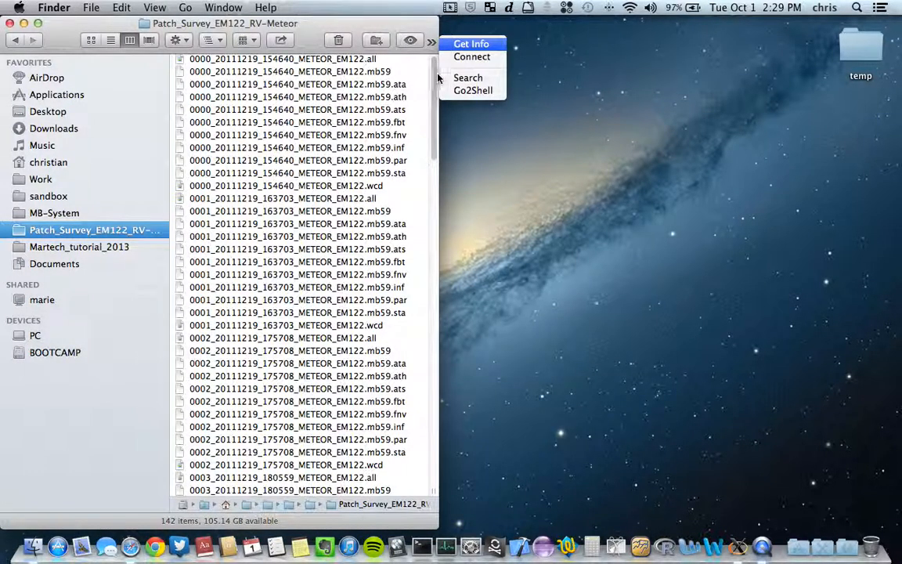
left_click(473, 90)
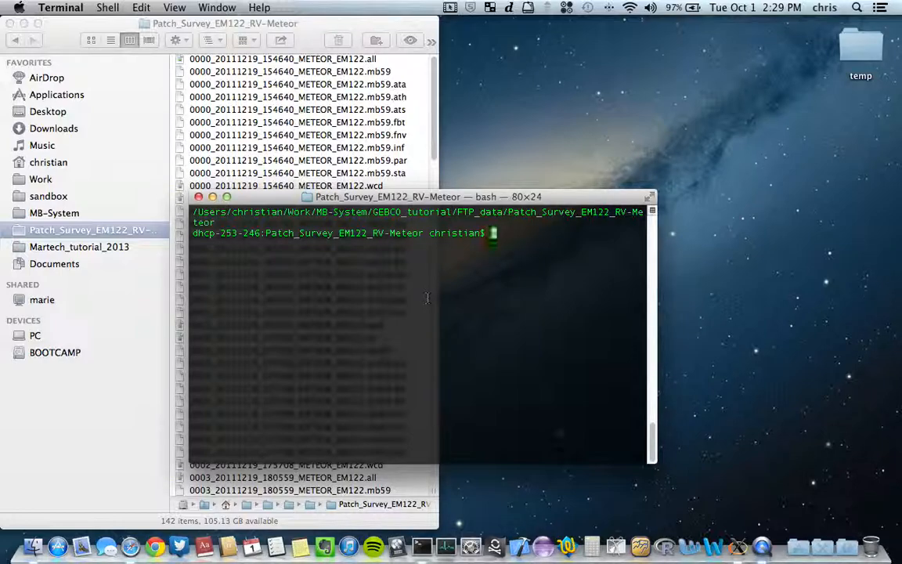
type("mb")
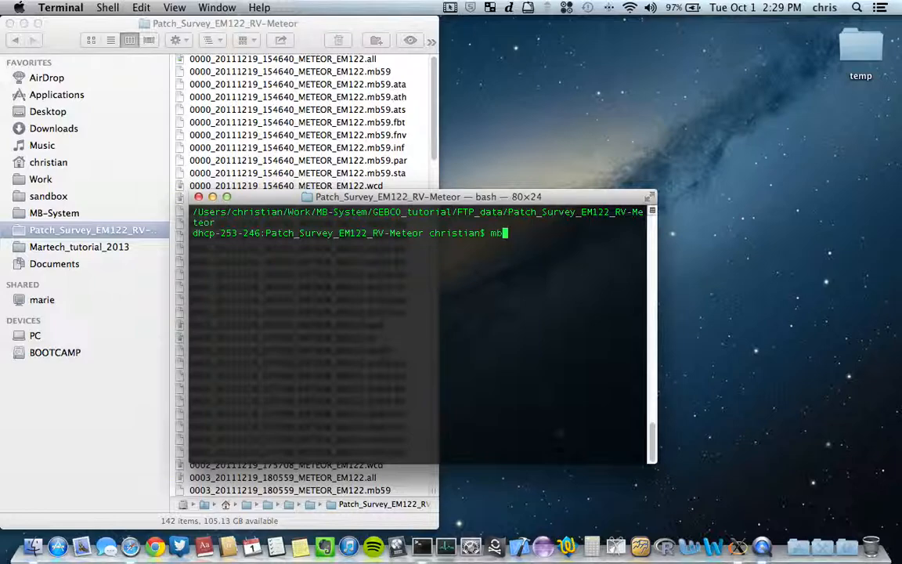
key("Return")
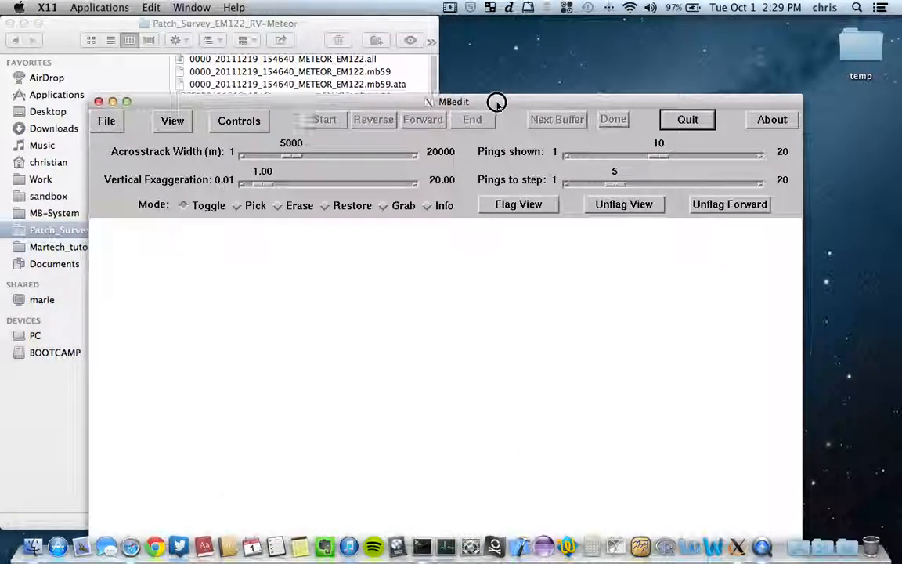
- Drag the empty MBedit editor window up and to the right
left_click_drag(454, 102, 537, 44)
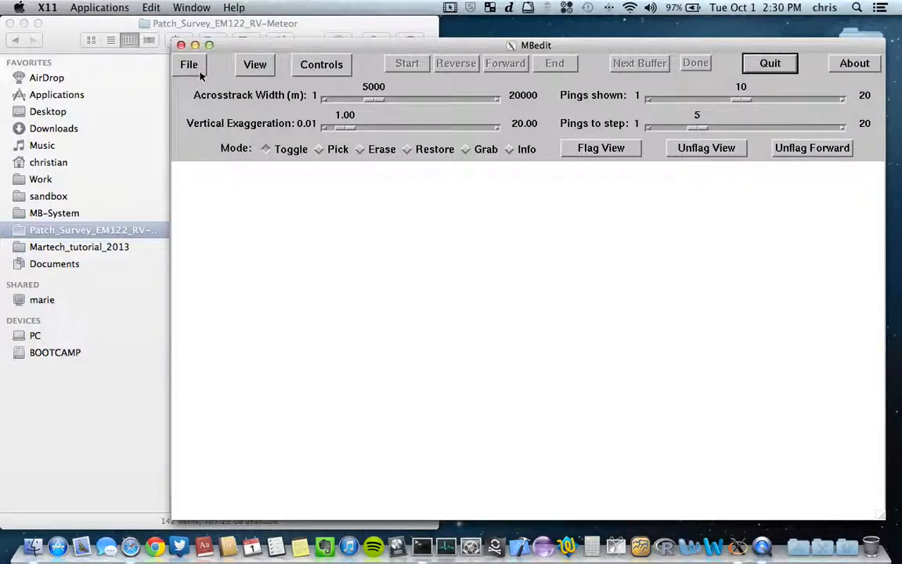
- Load datalist.mb-1 so the pings from file 1 of 12 appear
left_click(189, 64)
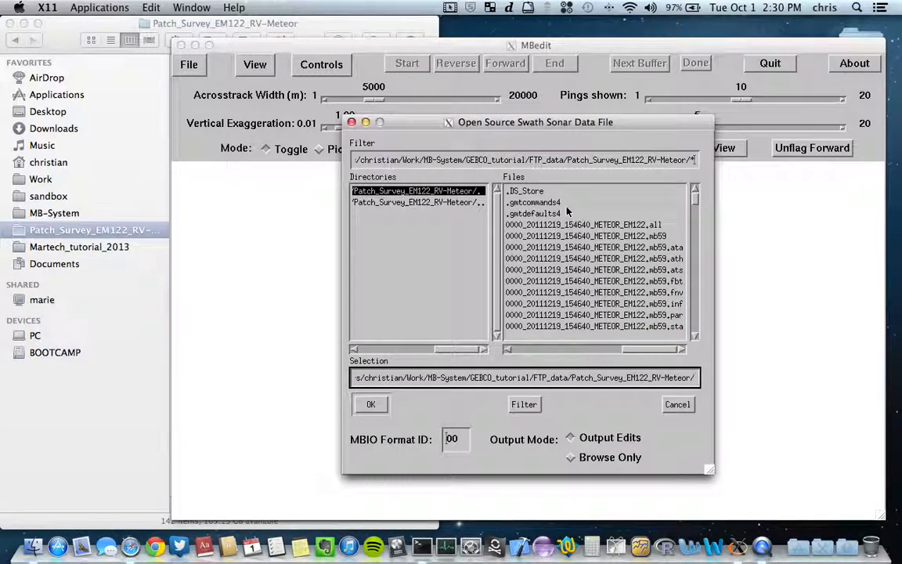
left_click(593, 235)
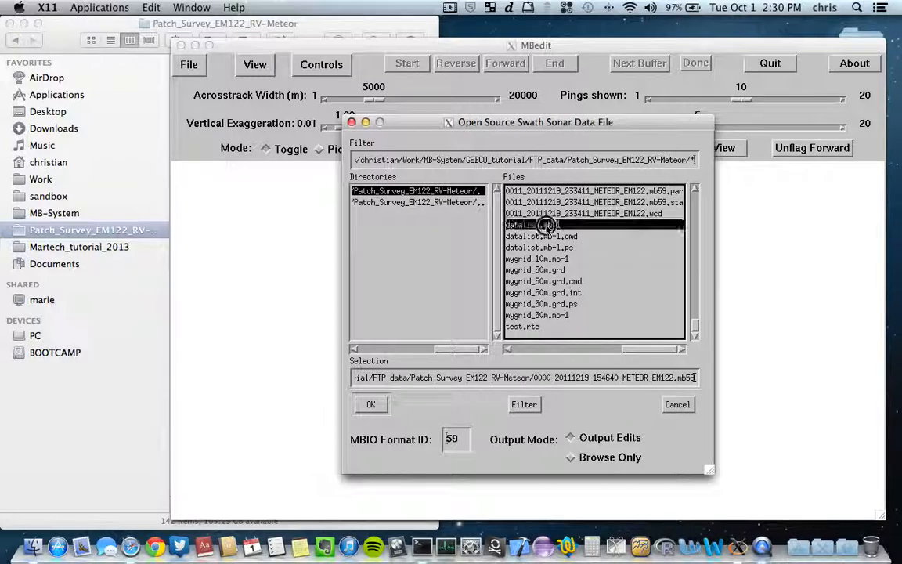
left_click(371, 404)
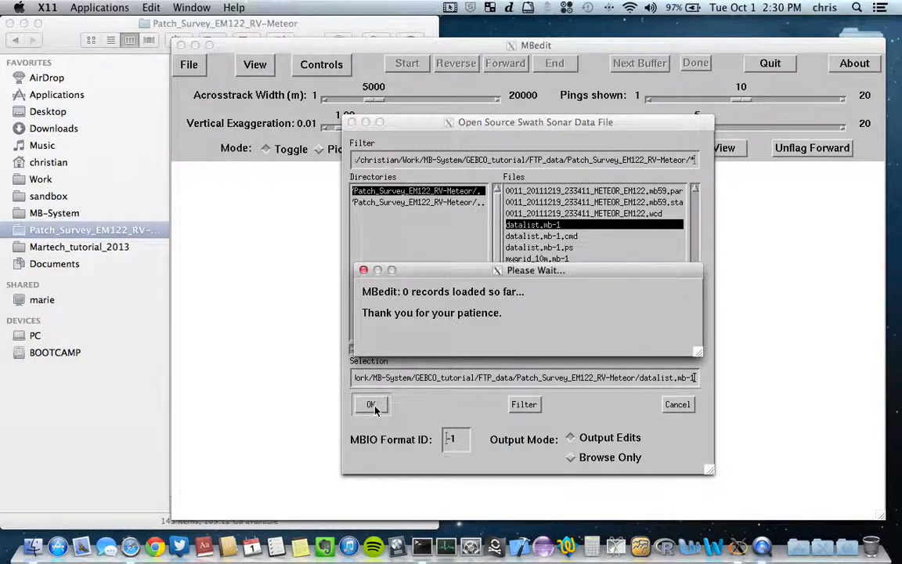
left_click(371, 404)
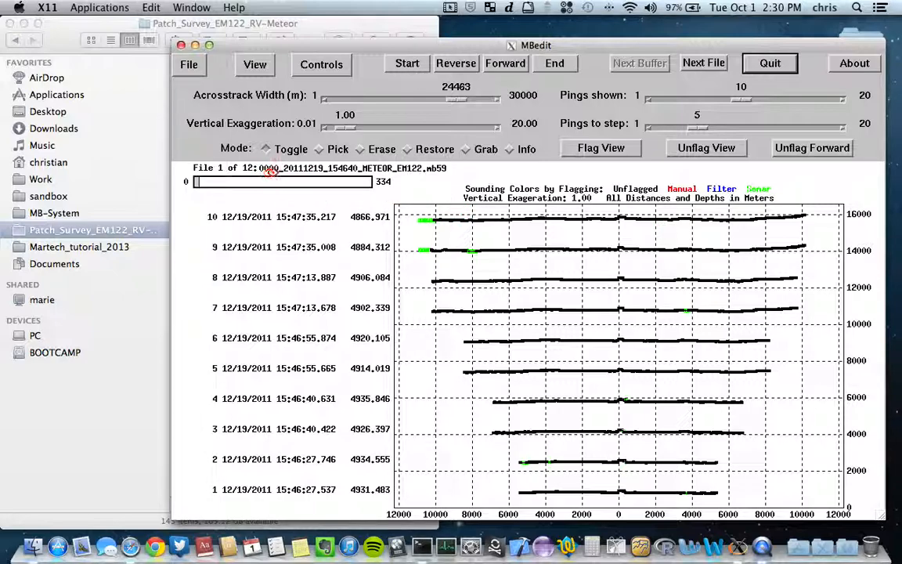
left_click(189, 64)
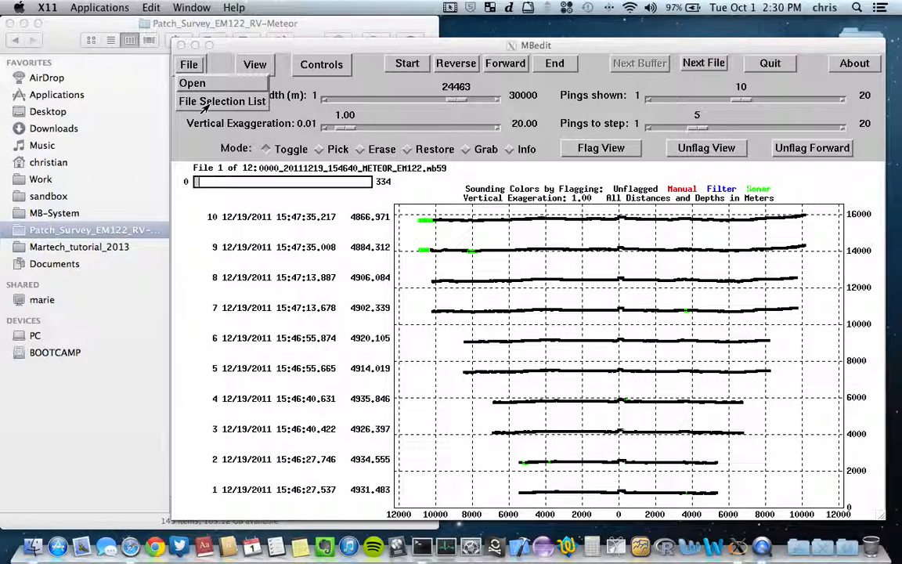
left_click(222, 102)
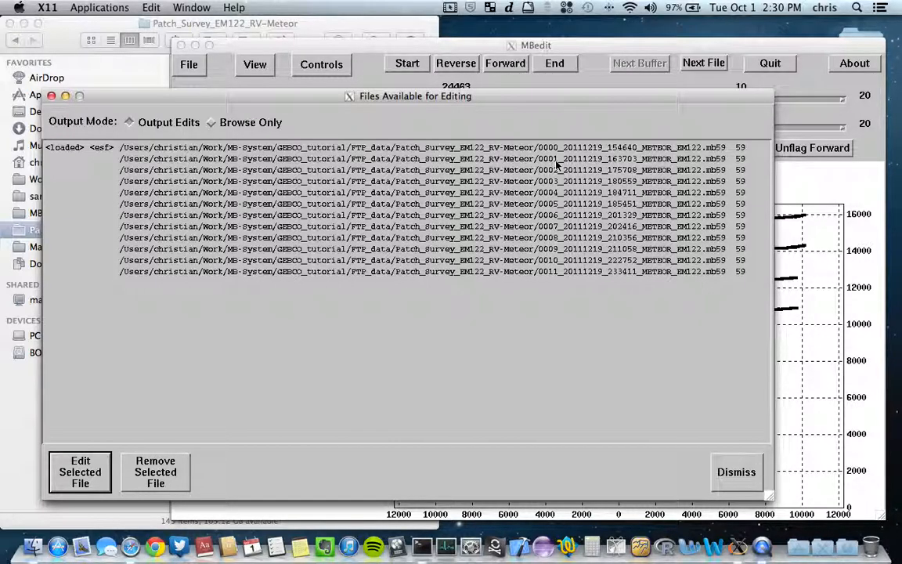
mouse_move(423, 321)
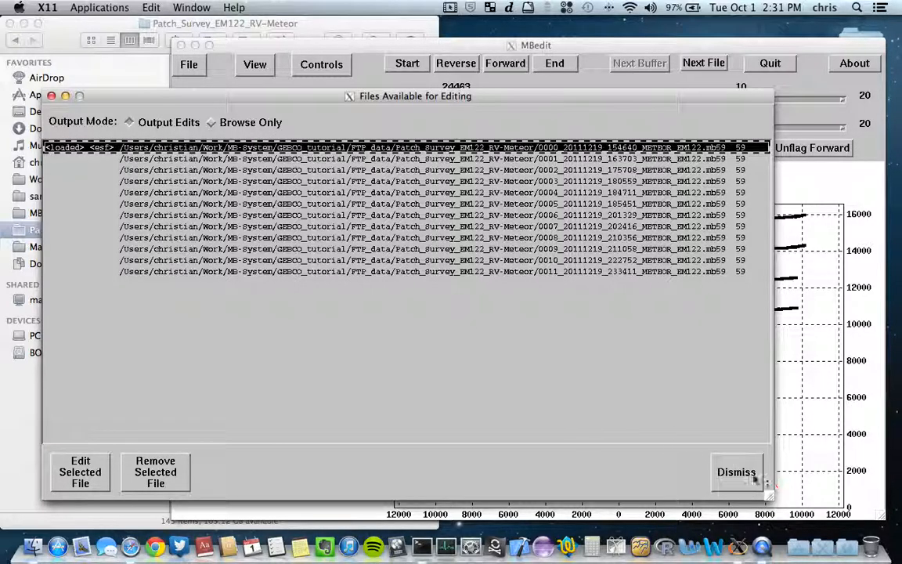
left_click(736, 472)
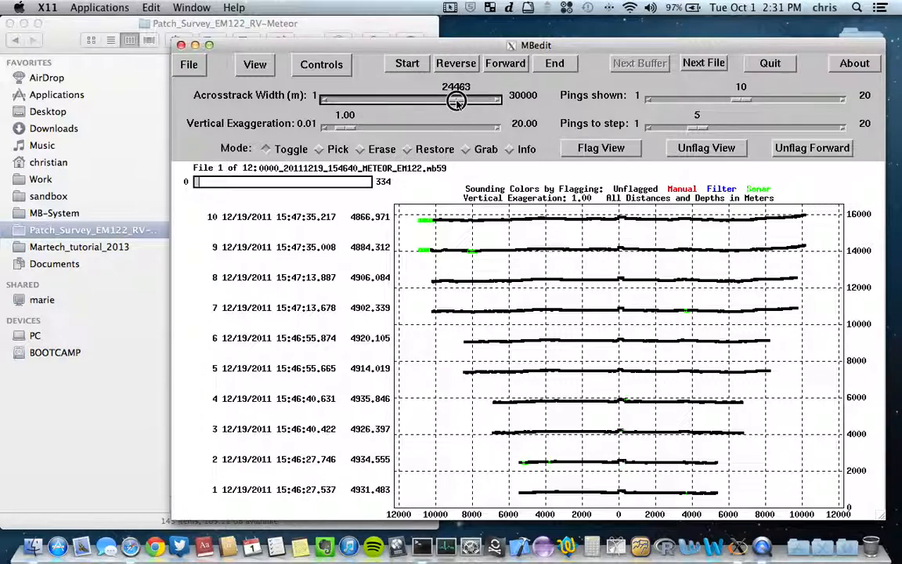
- Narrow the acrosstrack width from about 17900 m to zoom in on the center beams
left_click_drag(456, 100, 423, 100)
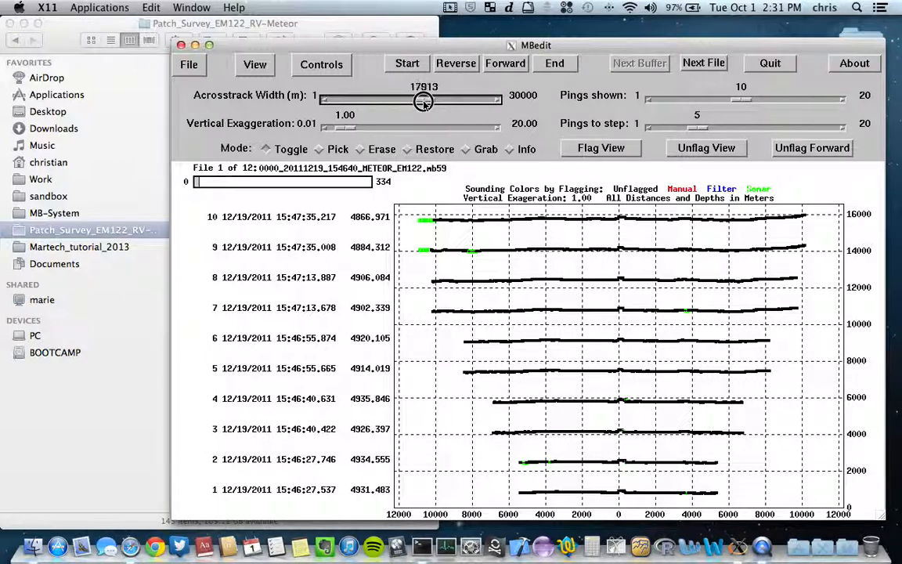
left_click_drag(423, 101, 412, 100)
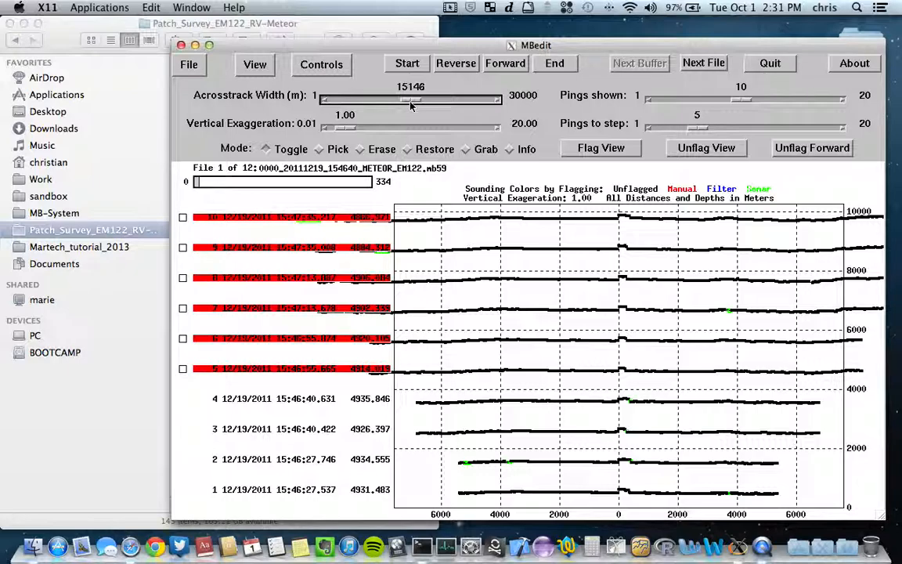
left_click_drag(410, 100, 390, 102)
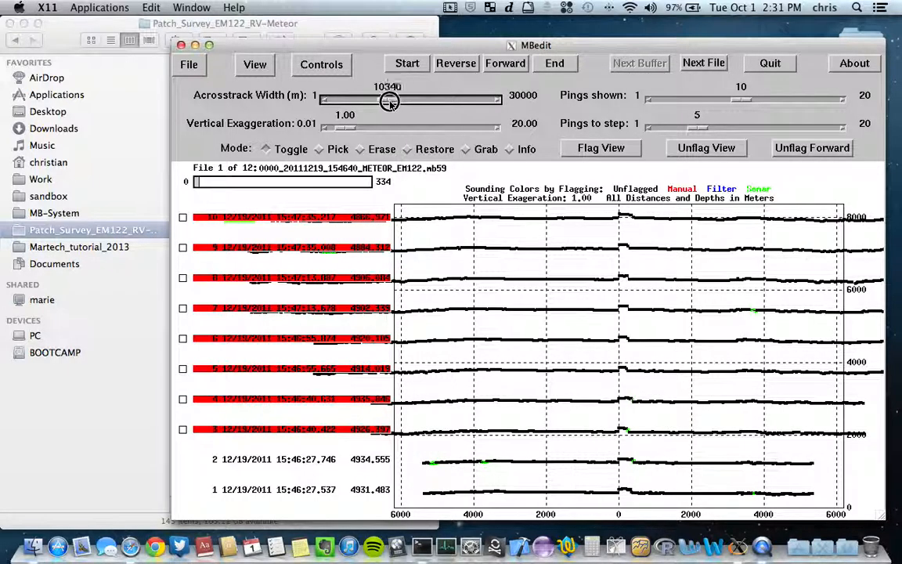
left_click_drag(390, 101, 368, 100)
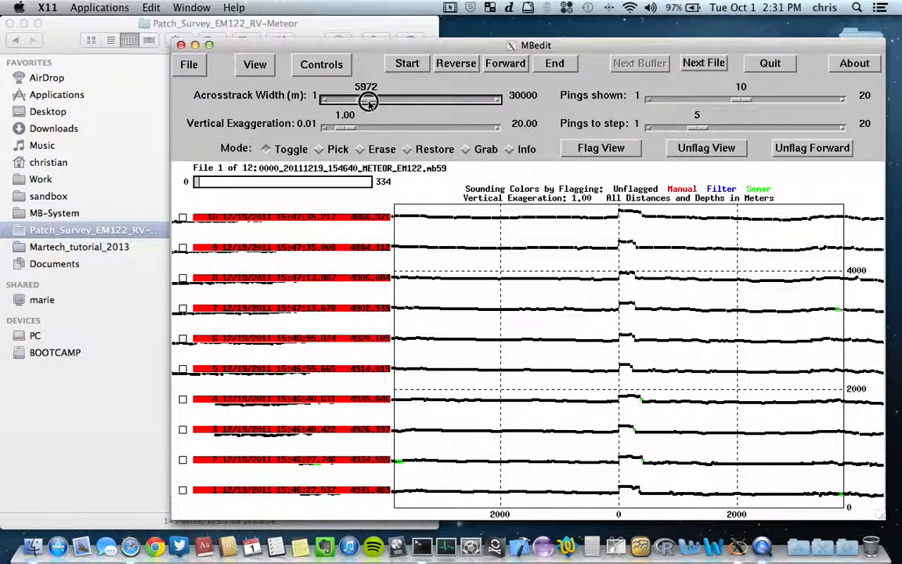
left_click_drag(368, 100, 360, 101)
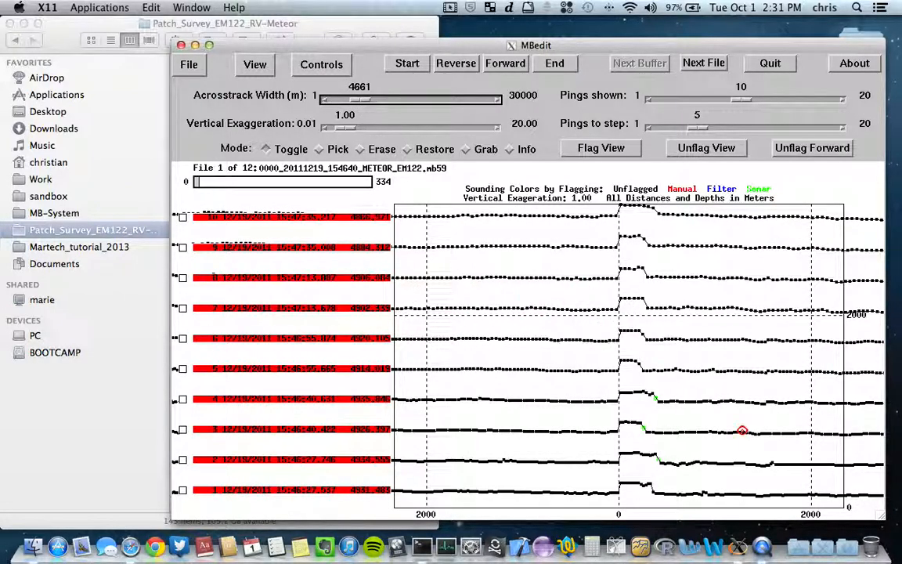
mouse_move(670, 515)
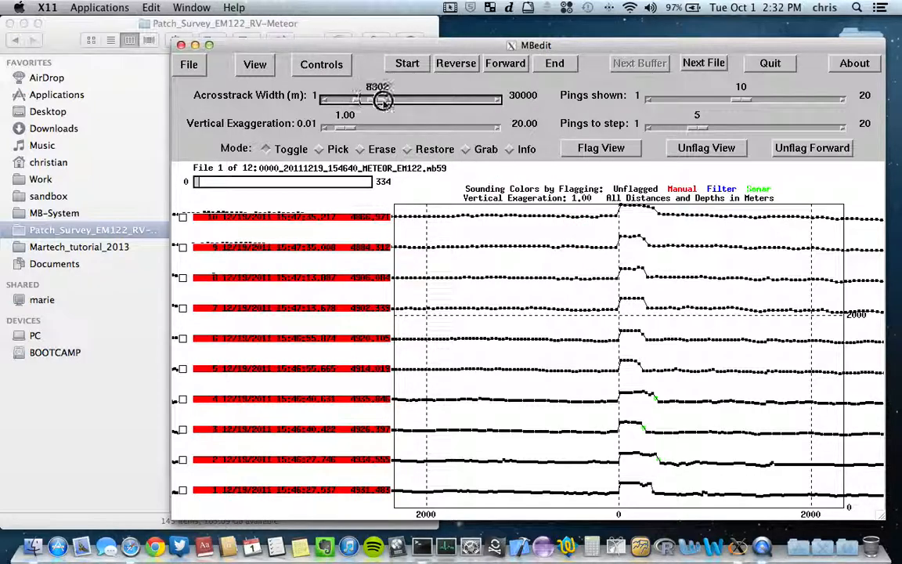
- Widen the acrosstrack width back out to 22864 m
left_click_drag(384, 100, 442, 99)
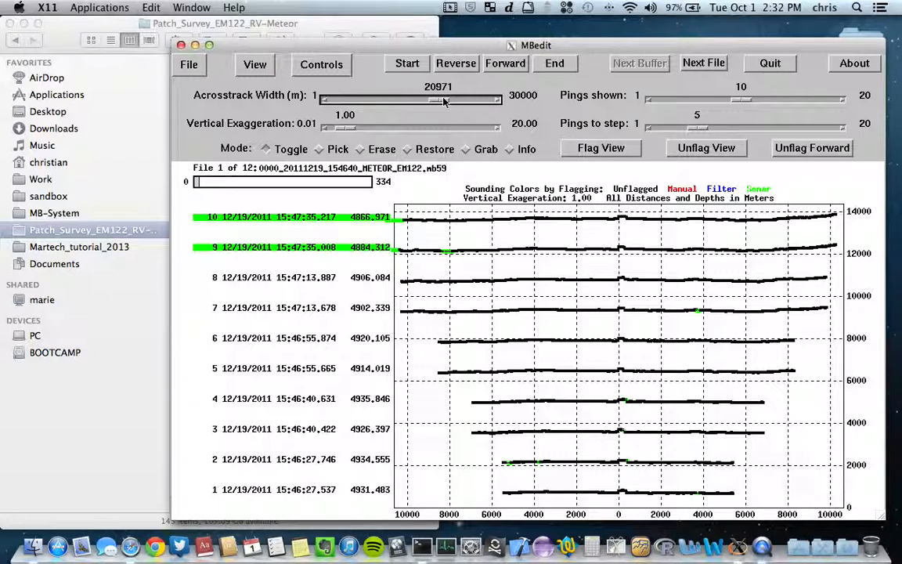
left_click_drag(437, 100, 450, 99)
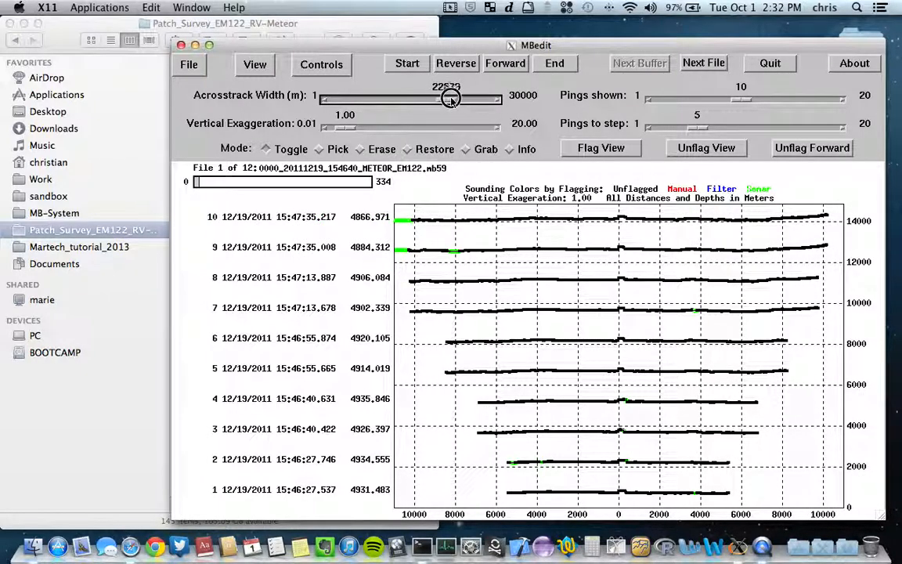
left_click_drag(451, 98, 447, 104)
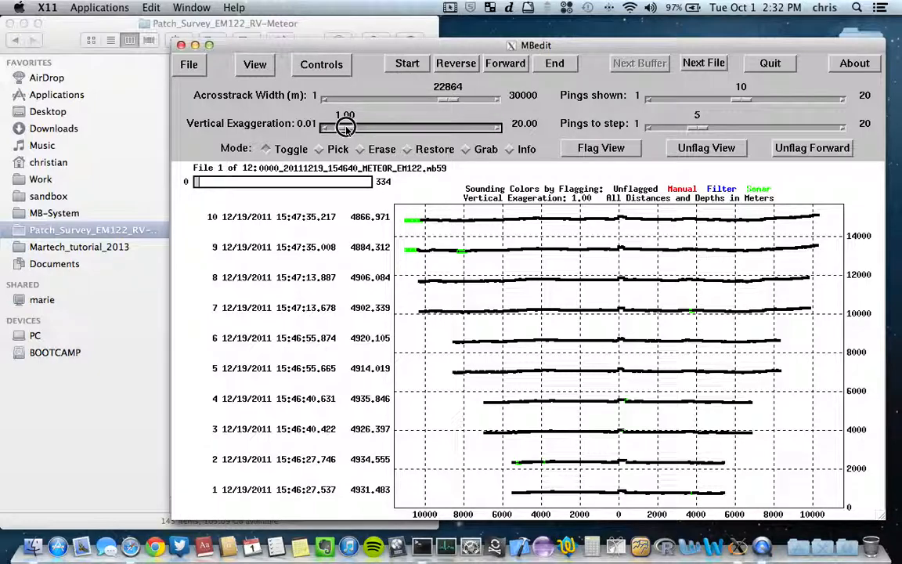
- Raise vertical exaggeration to about 12.8, then settle it back near 2.44
left_click_drag(345, 127, 361, 127)
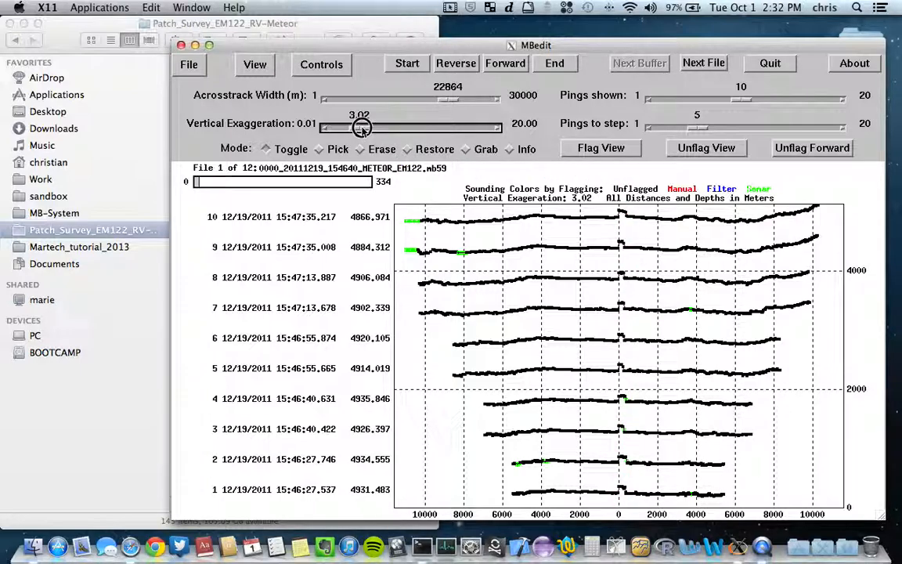
left_click_drag(362, 128, 372, 128)
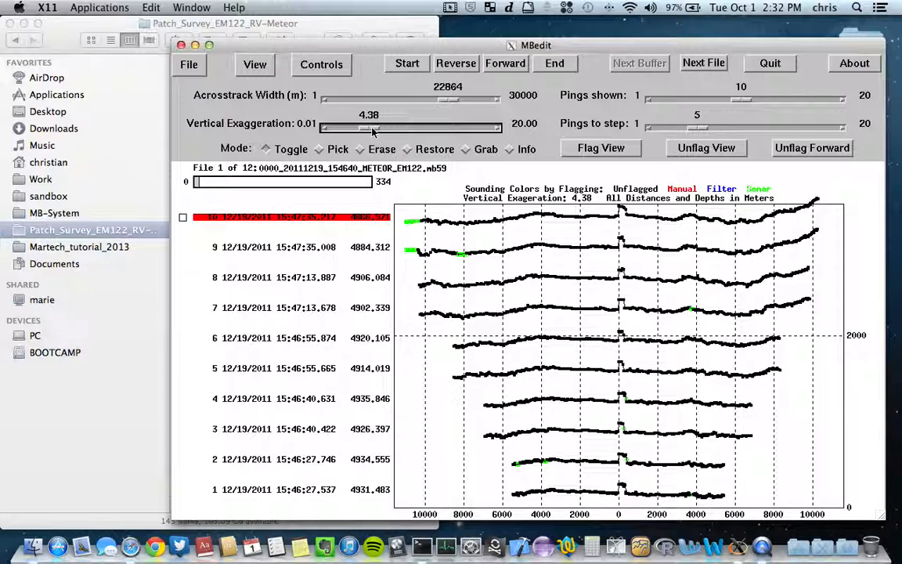
left_click_drag(372, 130, 435, 130)
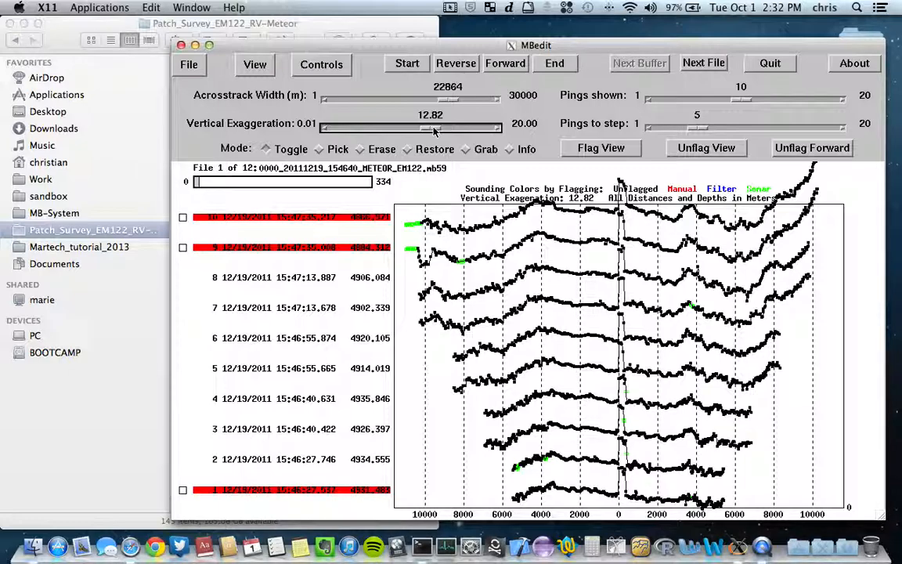
left_click_drag(435, 129, 359, 129)
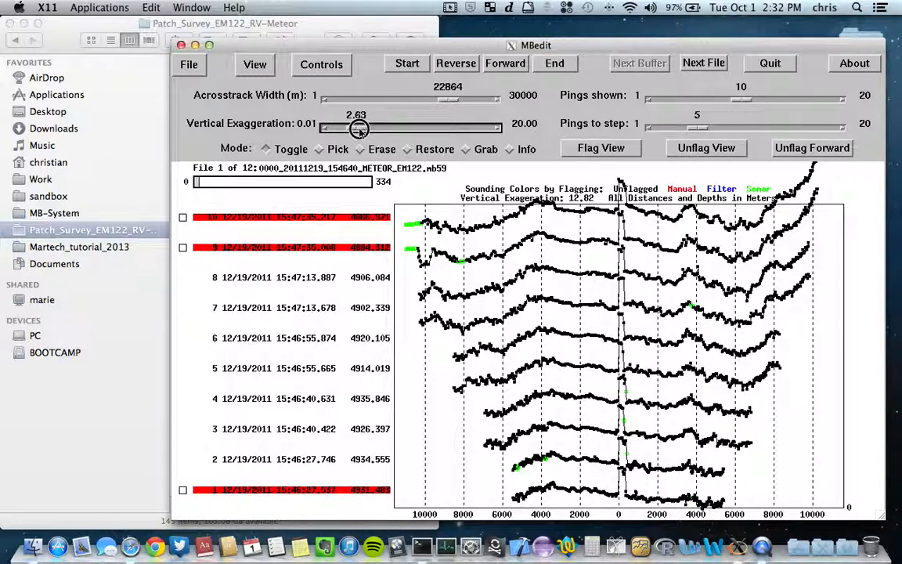
left_click_drag(359, 129, 358, 128)
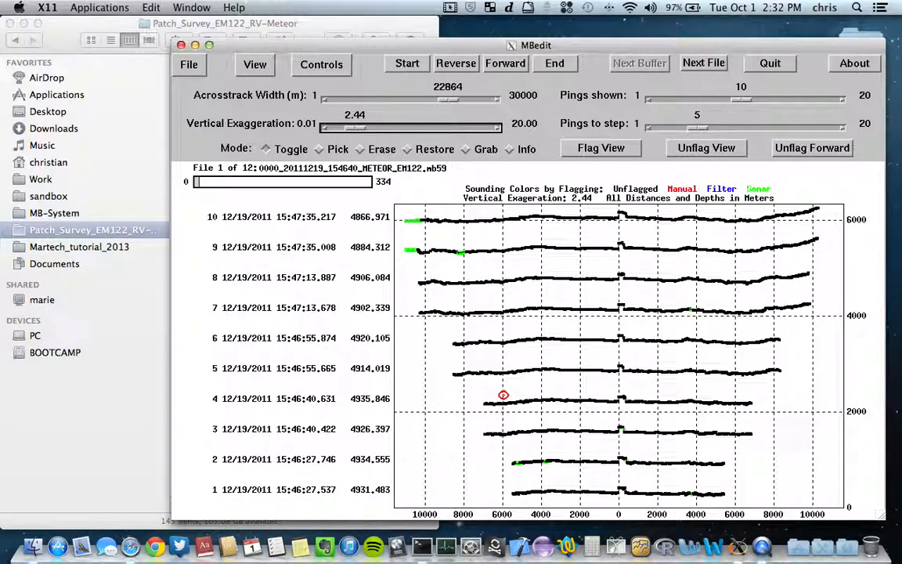
mouse_move(426, 334)
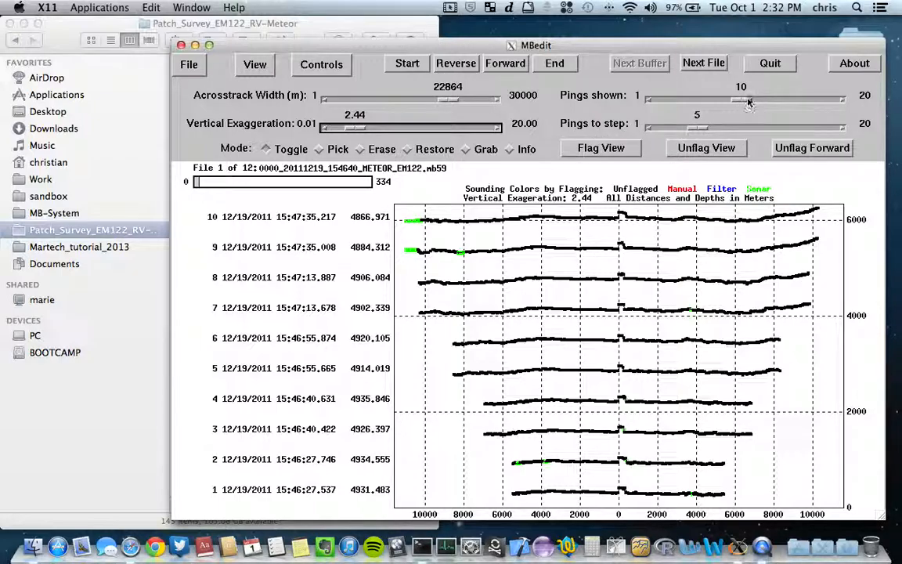
mouse_move(745, 101)
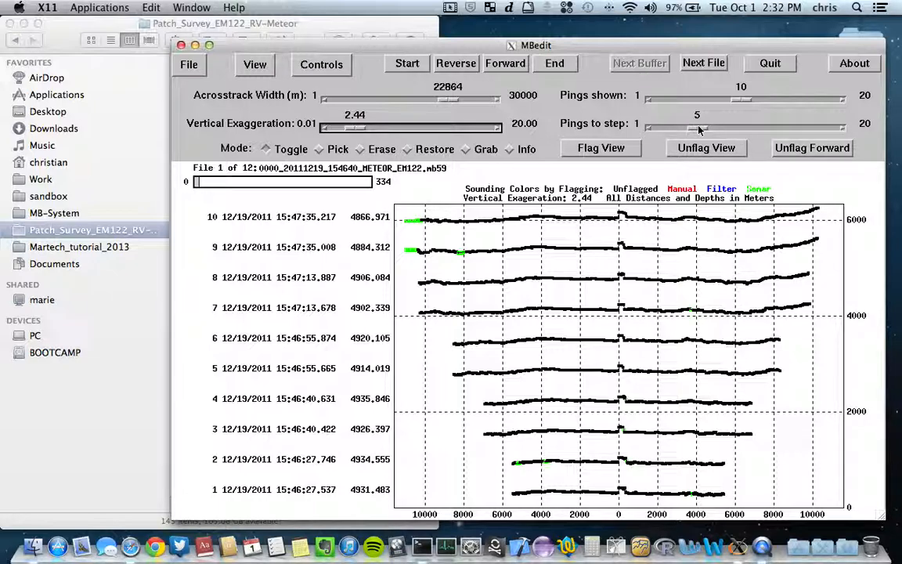
- Set Pings to step to 9 and Pings shown to 20
left_click_drag(697, 128, 783, 128)
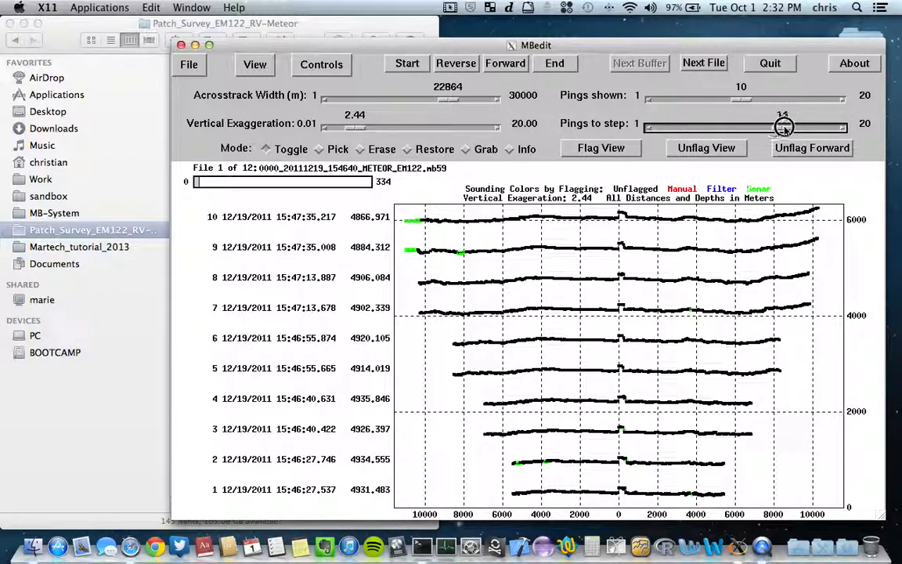
left_click_drag(783, 126, 785, 126)
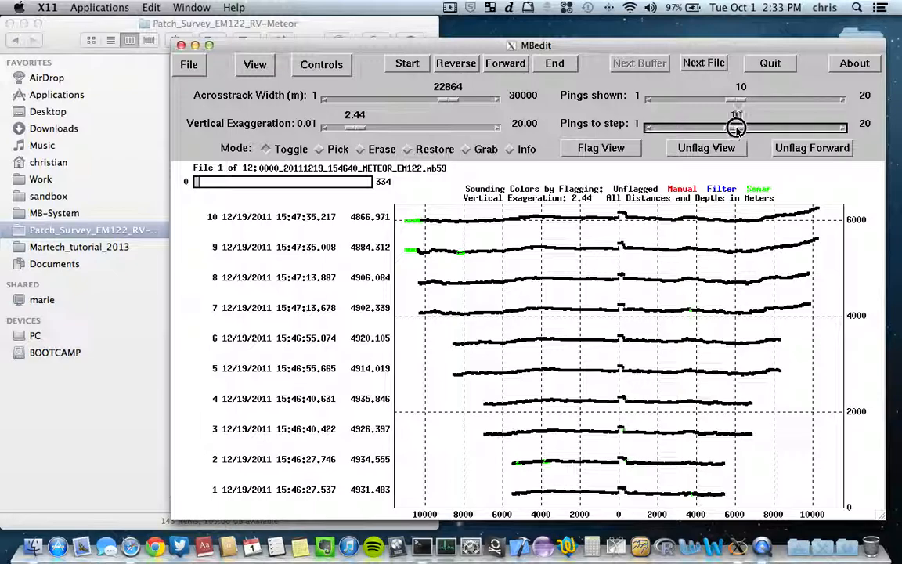
left_click_drag(736, 127, 733, 115)
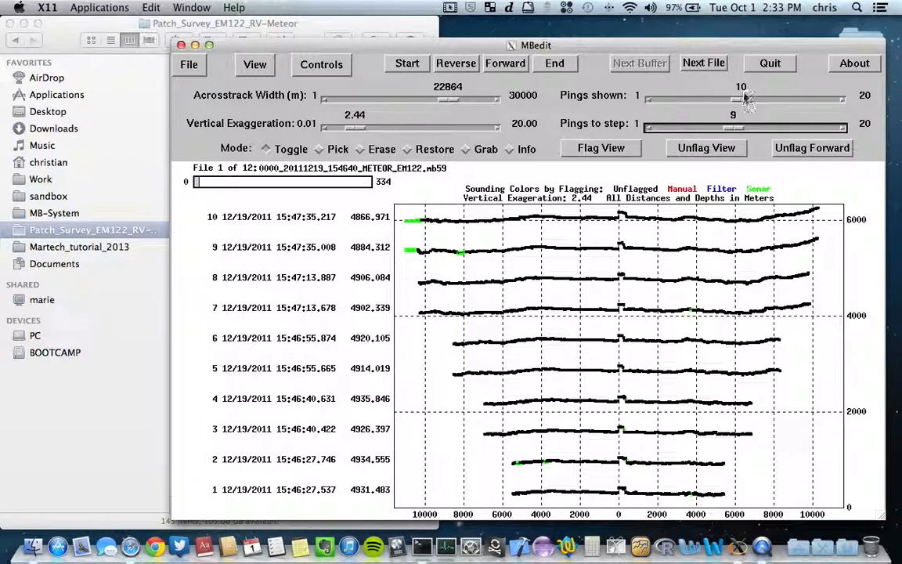
left_click_drag(740, 98, 773, 97)
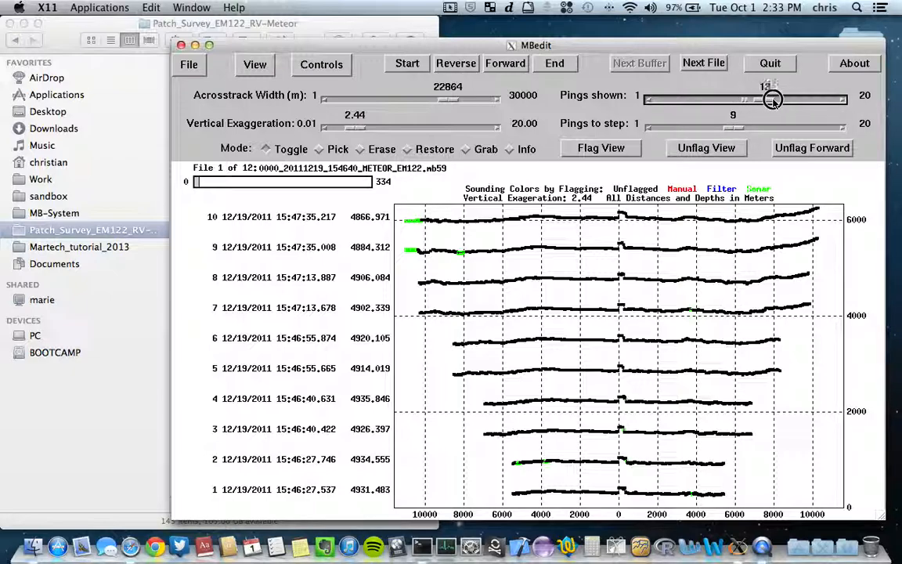
left_click_drag(773, 99, 745, 99)
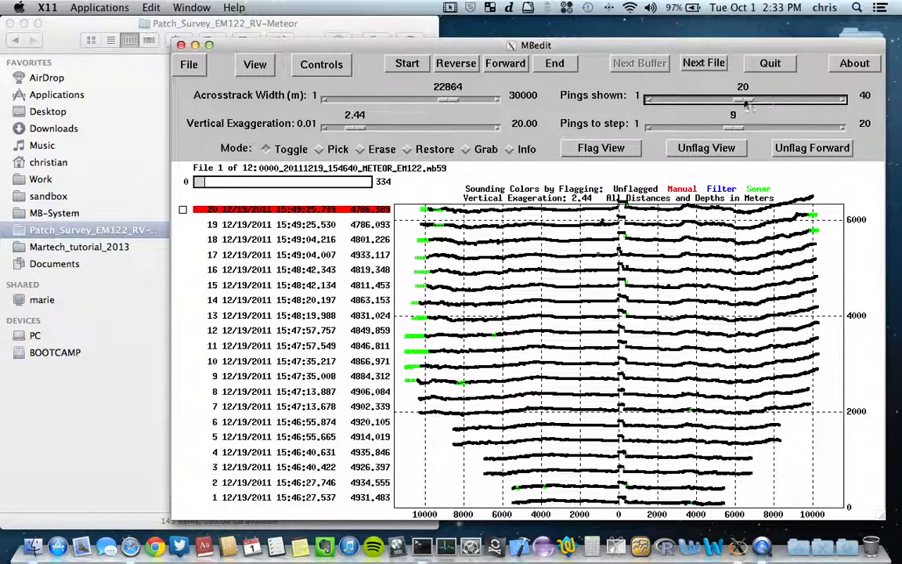
- Set Pings shown to 40 and Pings to step to 30
left_click_drag(744, 99, 830, 99)
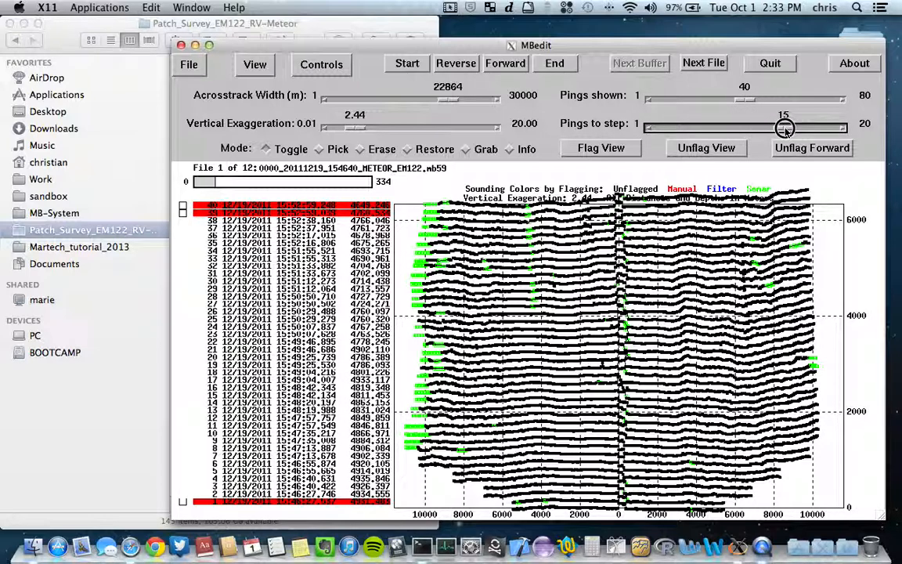
left_click_drag(785, 127, 742, 127)
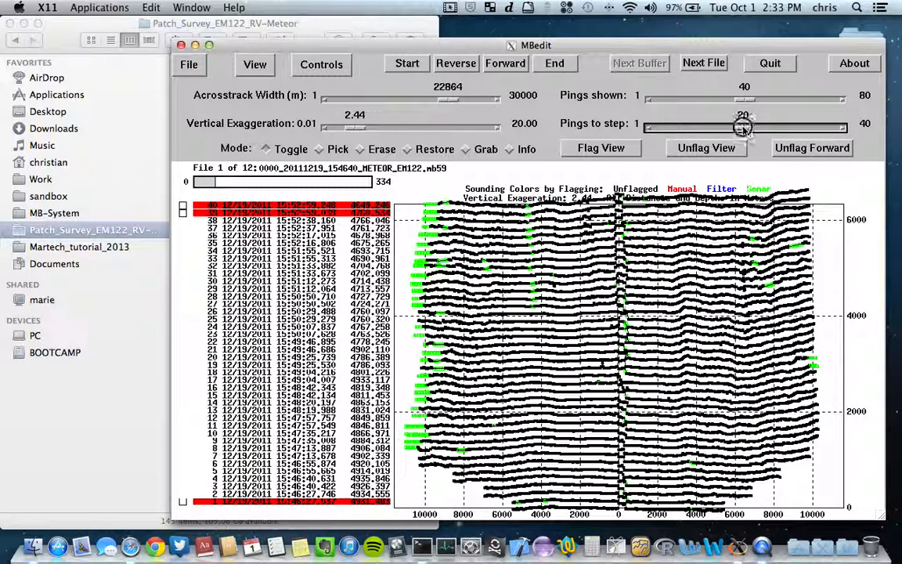
left_click_drag(742, 127, 783, 127)
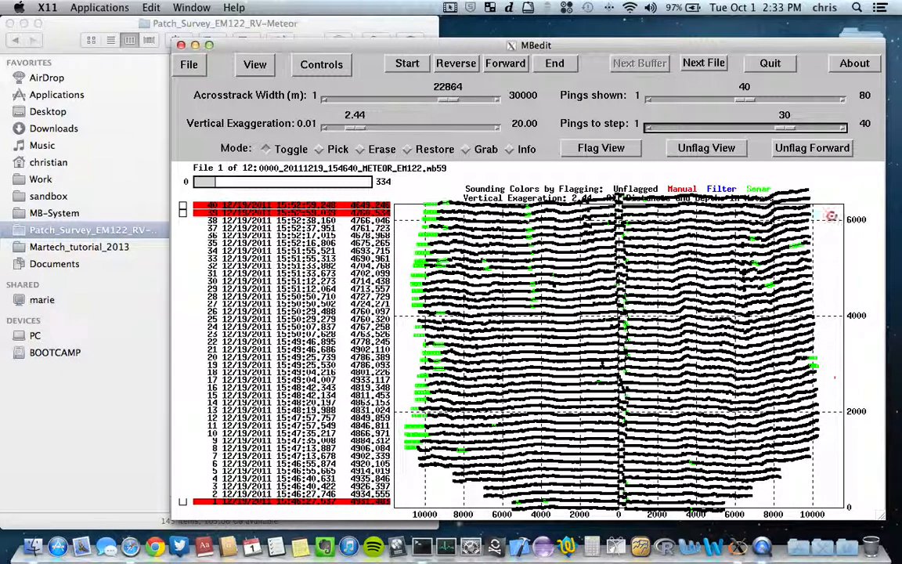
- Switch the edit mode to Grab for flagging all soundings inside a box
left_click(359, 149)
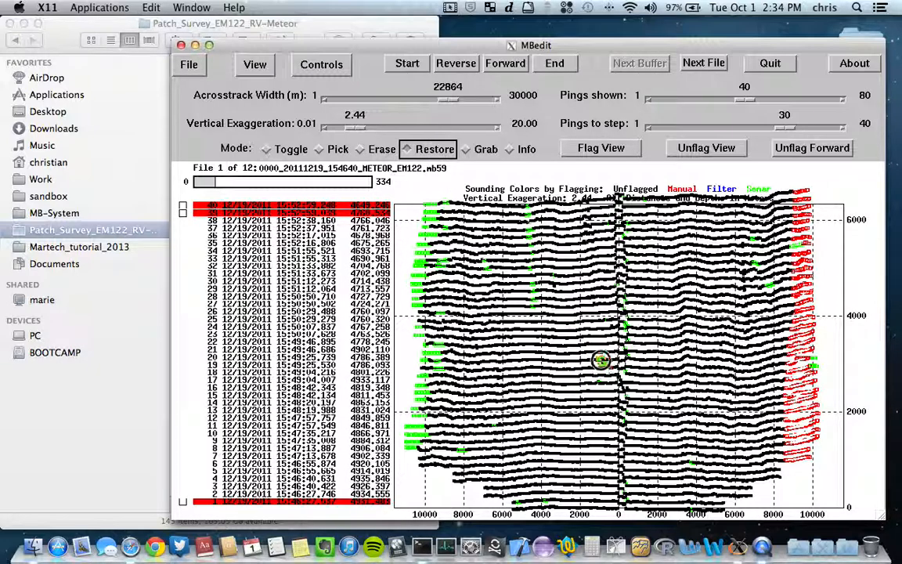
mouse_move(450, 165)
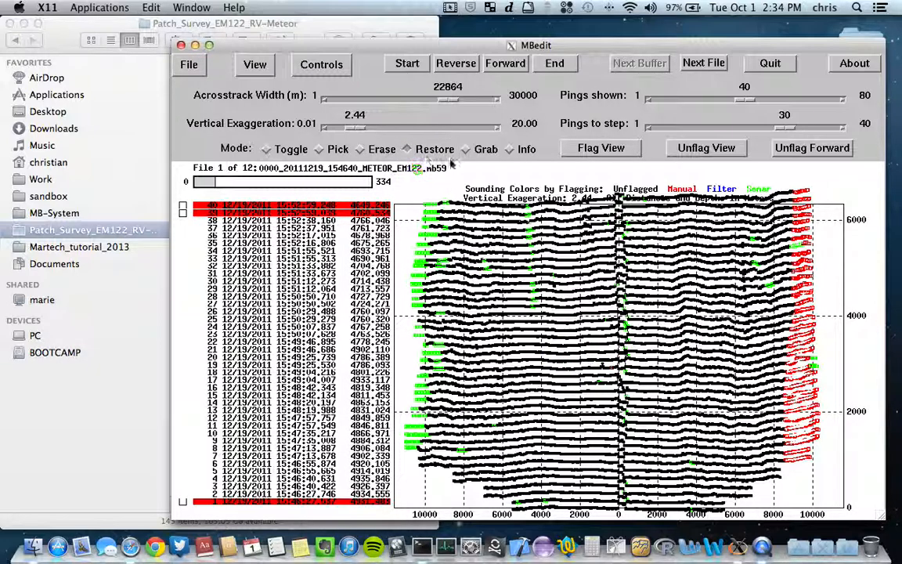
left_click(266, 149)
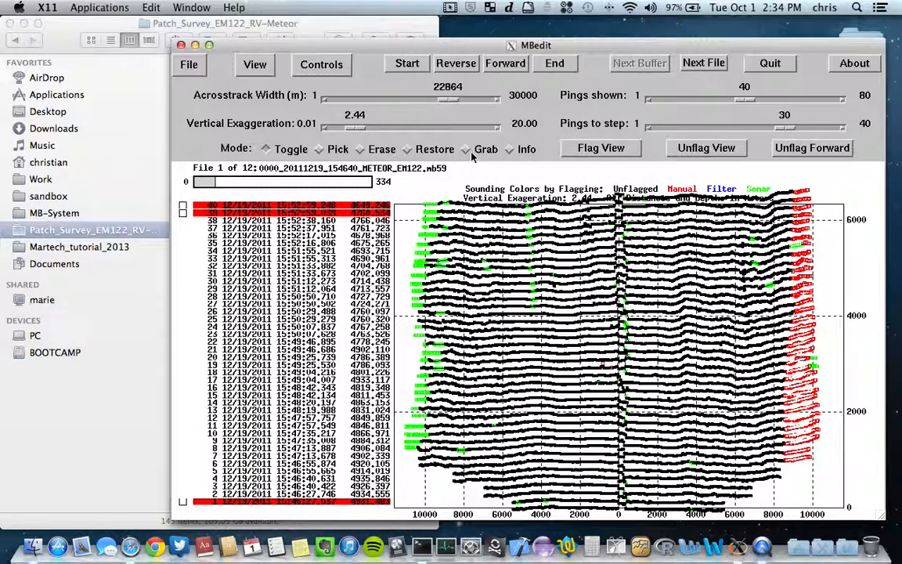
left_click(467, 149)
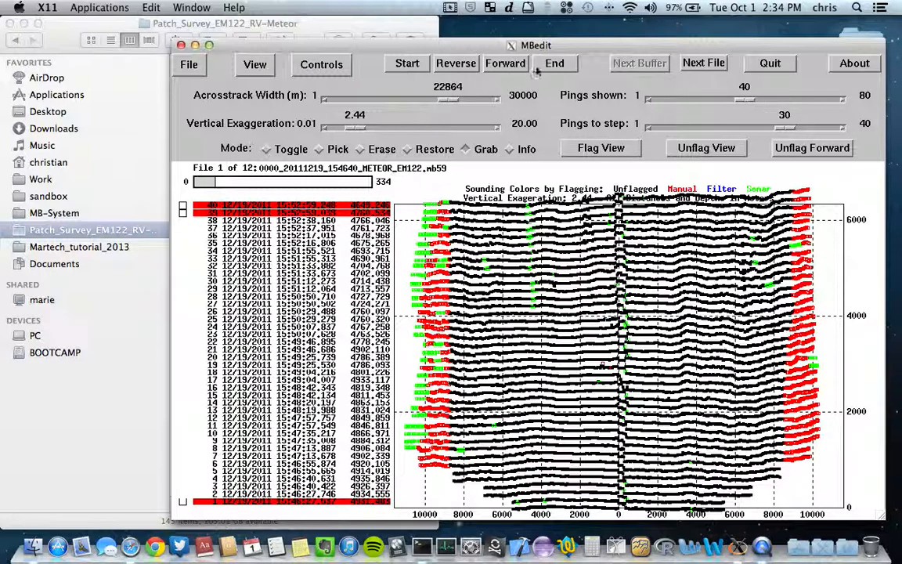
- Advance to pings 31–70 and box-flag their outer-beam soundings
left_click(505, 64)
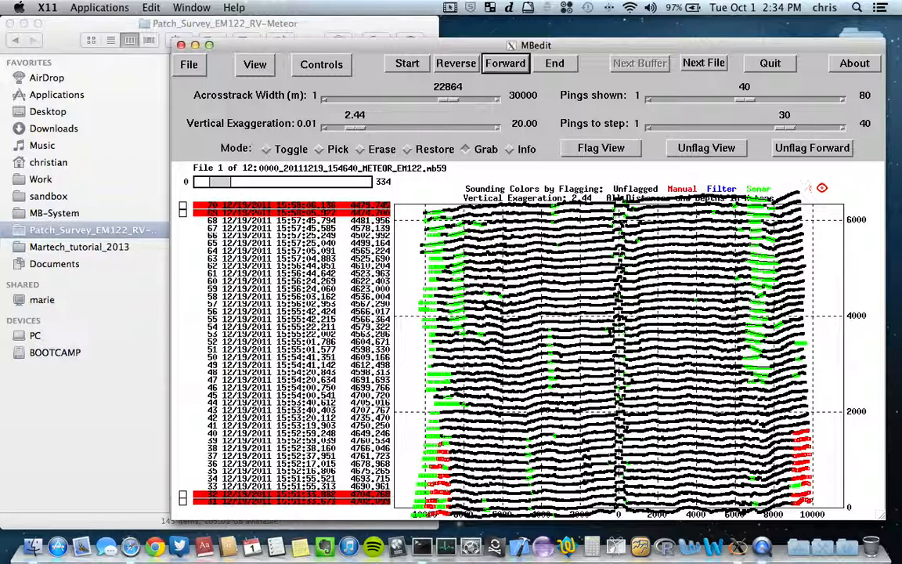
left_click_drag(814, 188, 792, 458)
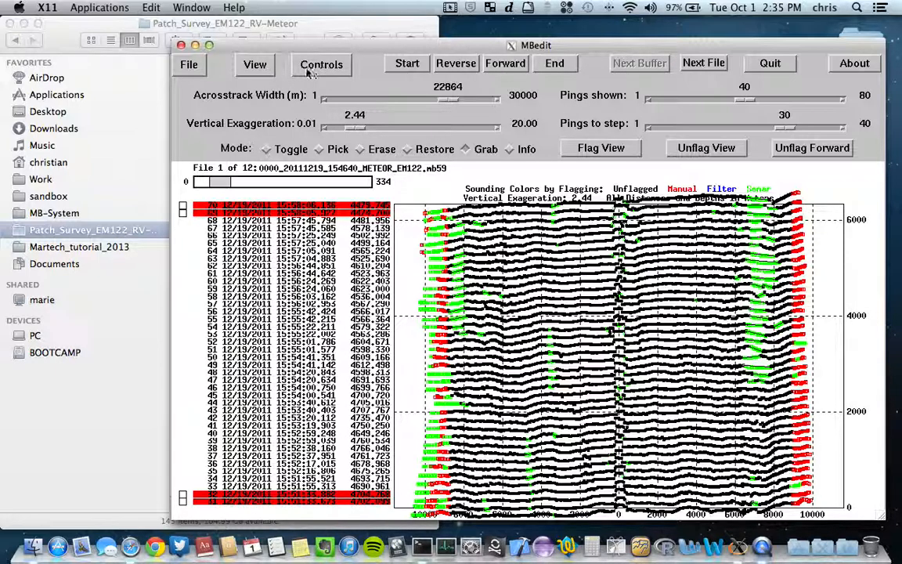
- Show pings 31–70 in Alongtrack View as one overlaid across-track profile
left_click(254, 63)
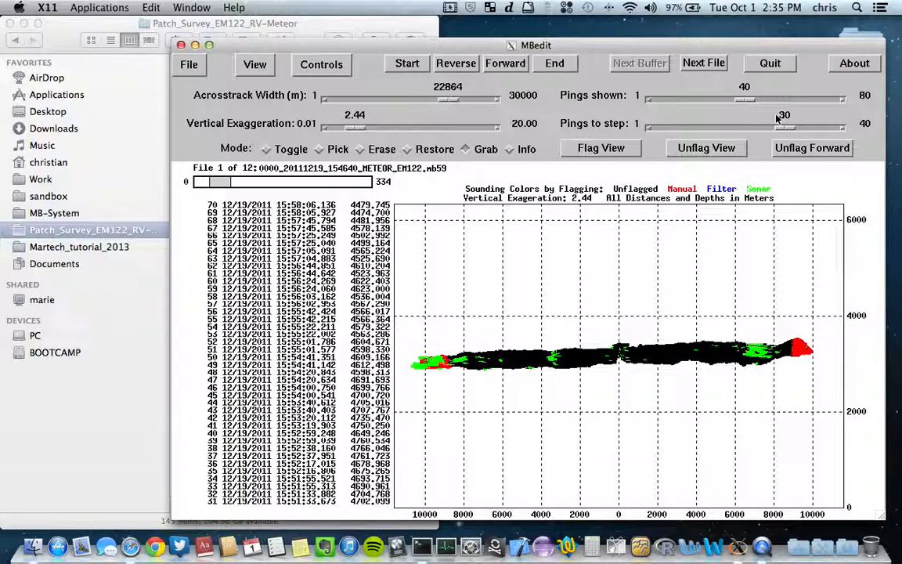
left_click(637, 355)
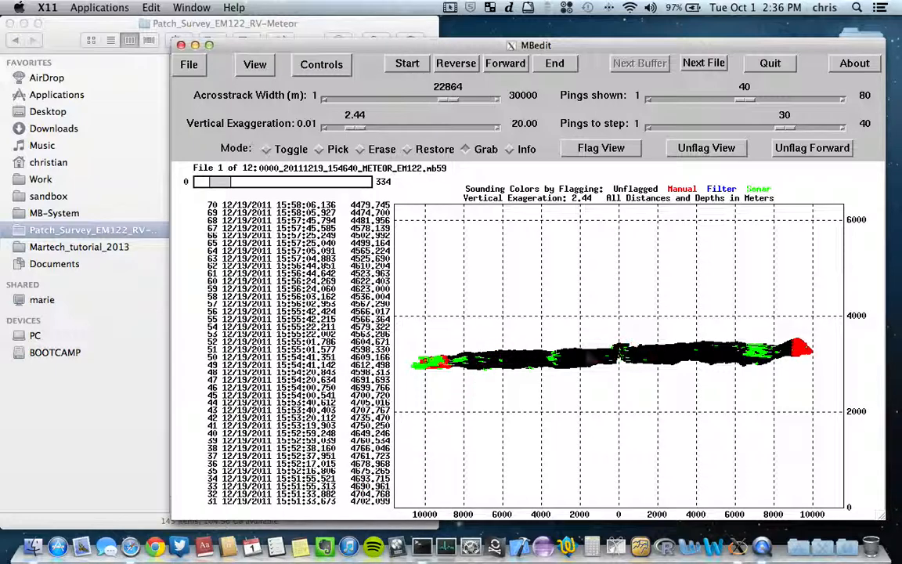
left_click(615, 357)
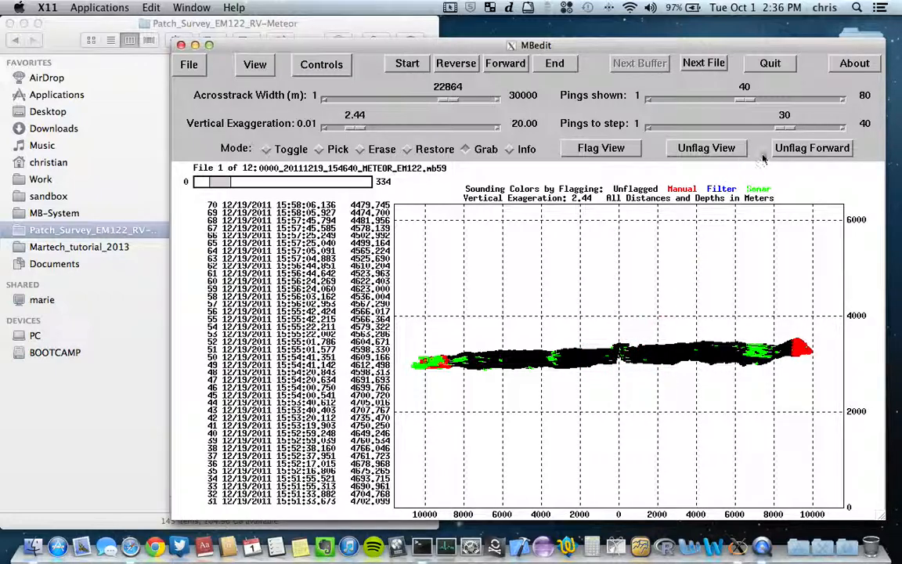
- Show 20 pings at a time, advance 15 pings per step, and switch to Erase mode
left_click_drag(783, 127, 718, 127)
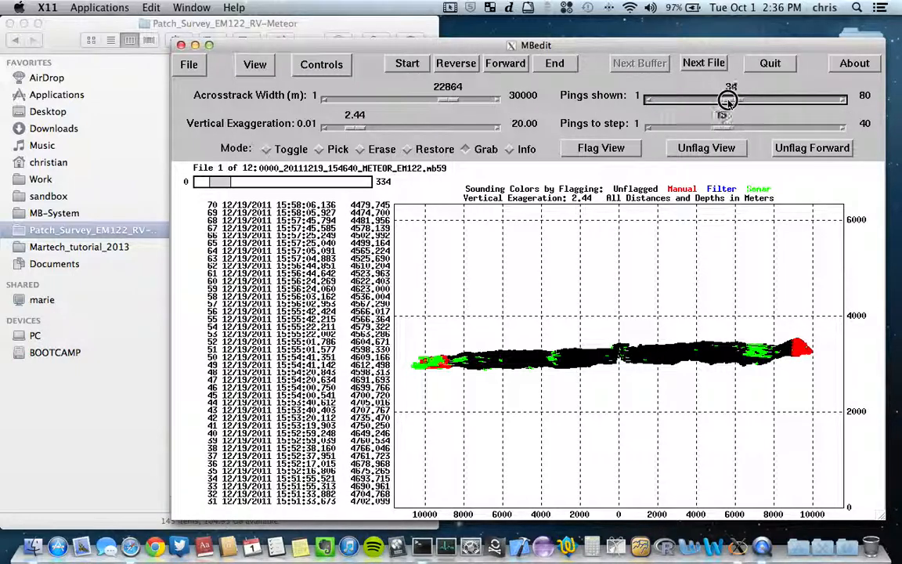
left_click_drag(728, 99, 703, 99)
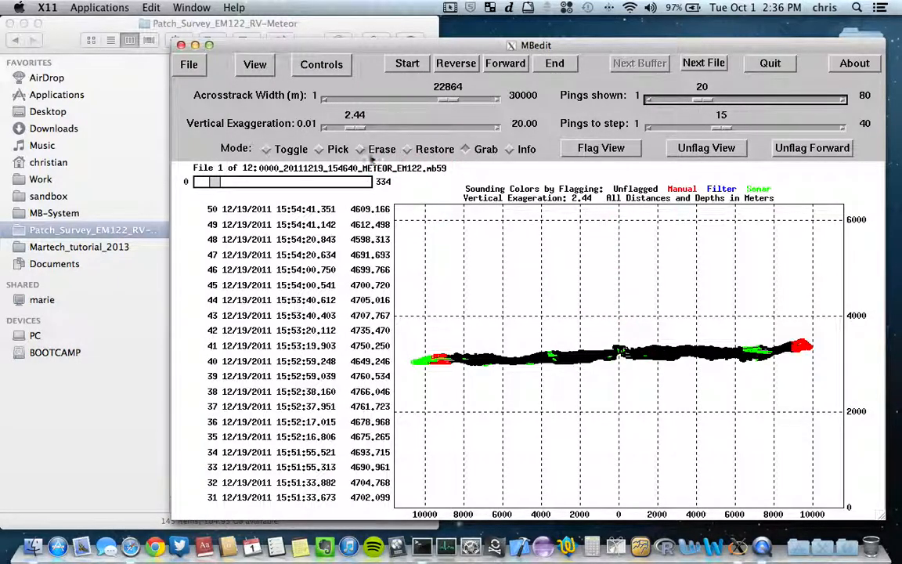
left_click(360, 149)
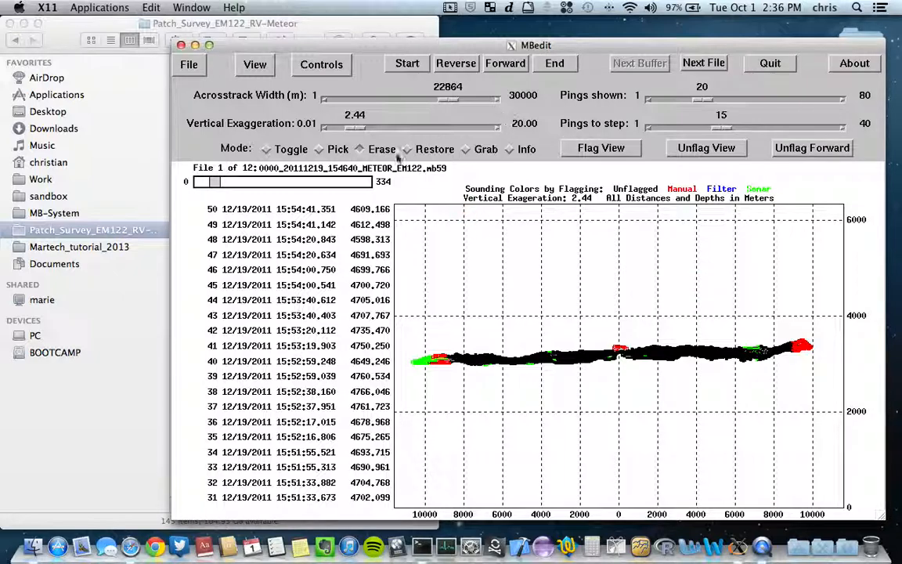
left_click(254, 64)
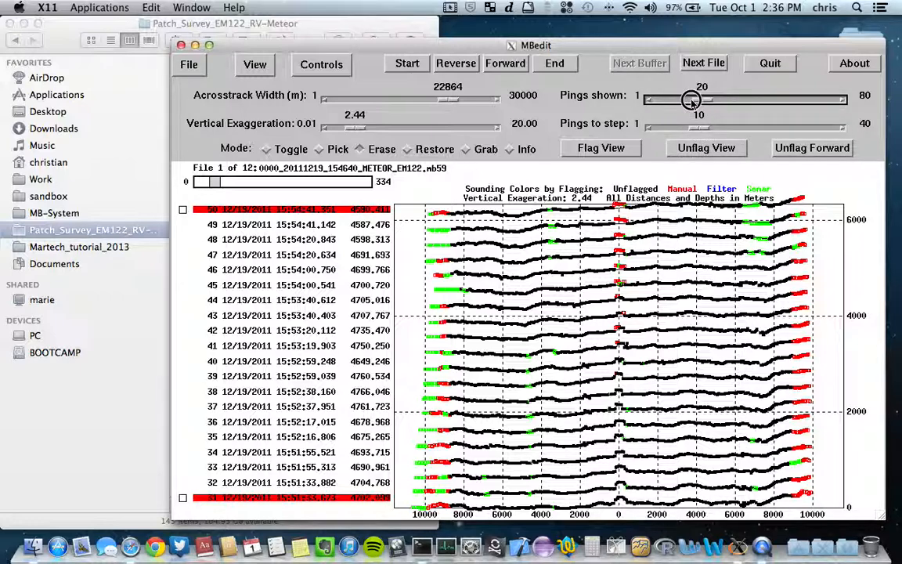
- Reduce the display to 15 pings, check them in Alongtrack View, then return to Waterfall View
left_click_drag(692, 100, 687, 101)
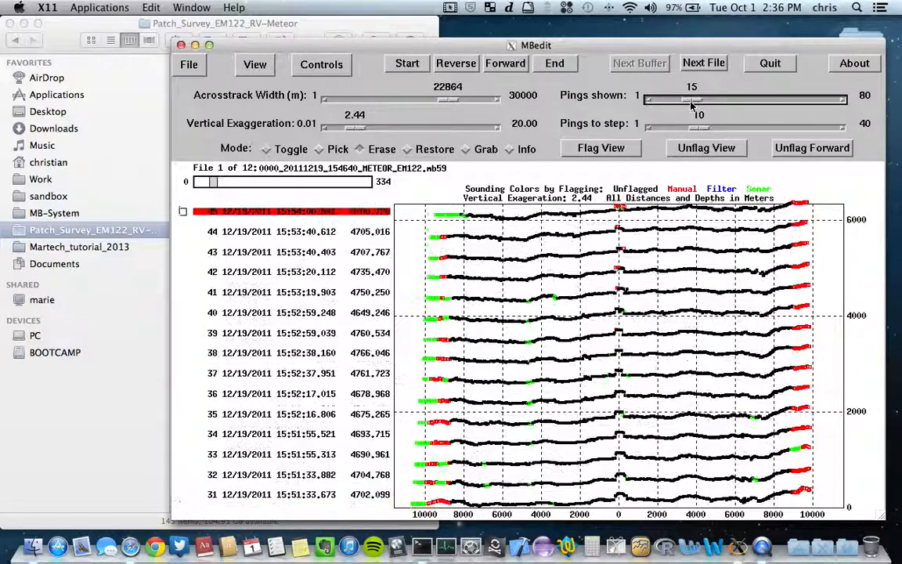
left_click(255, 63)
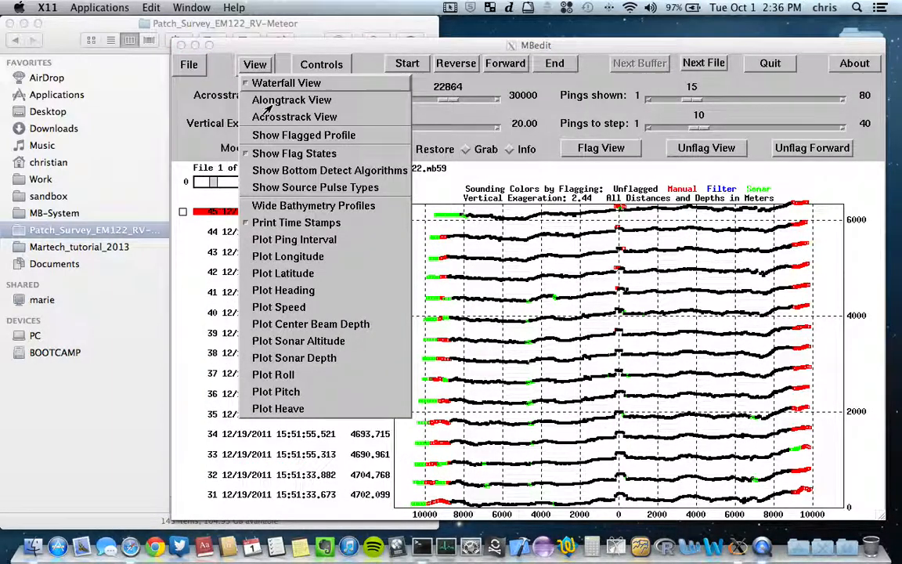
left_click(292, 100)
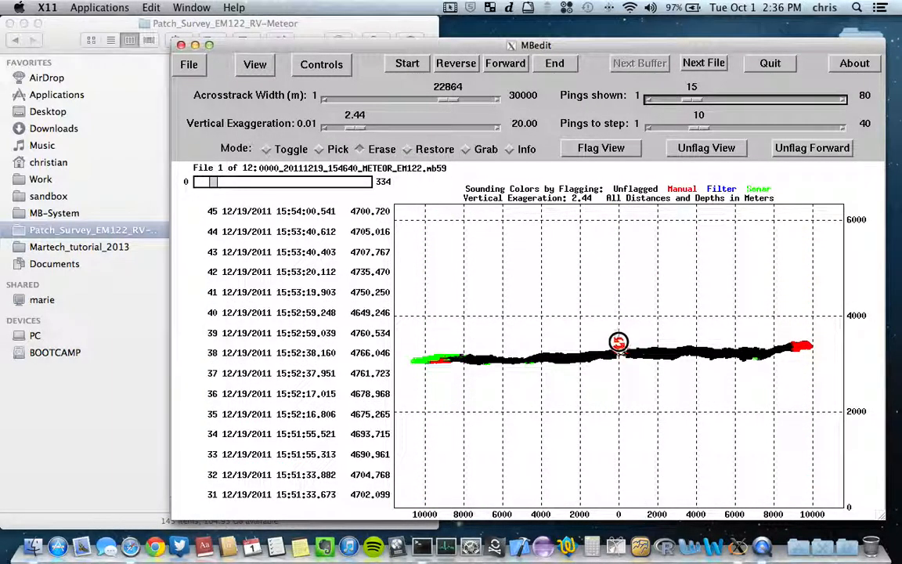
left_click(254, 64)
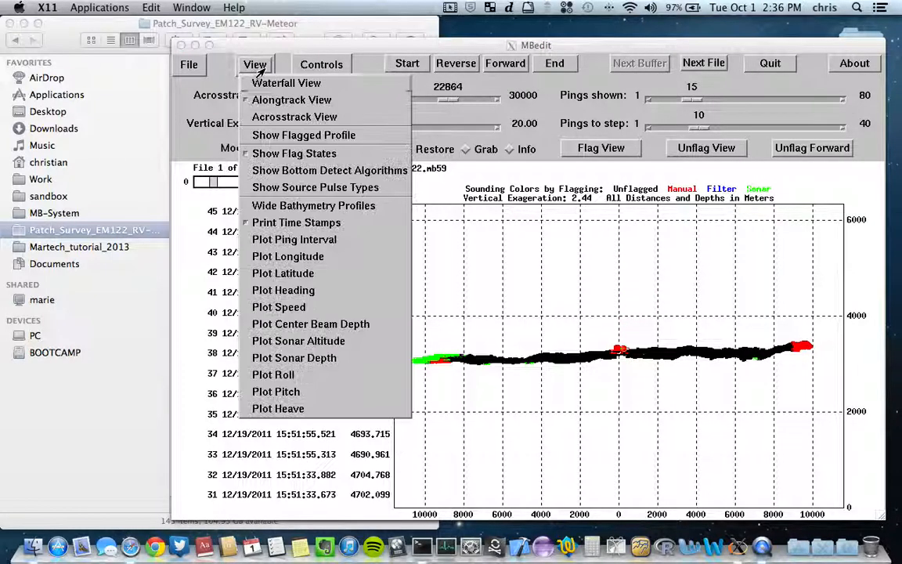
left_click(286, 82)
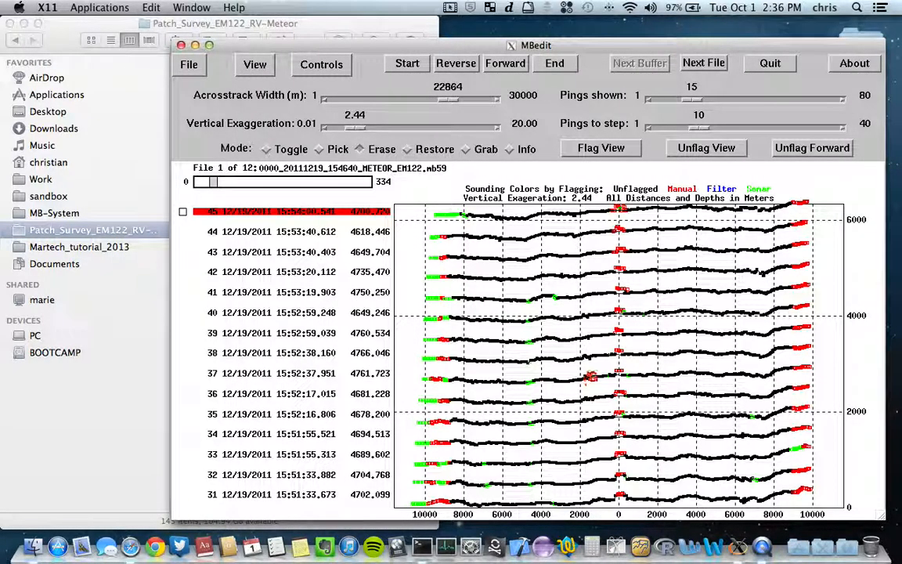